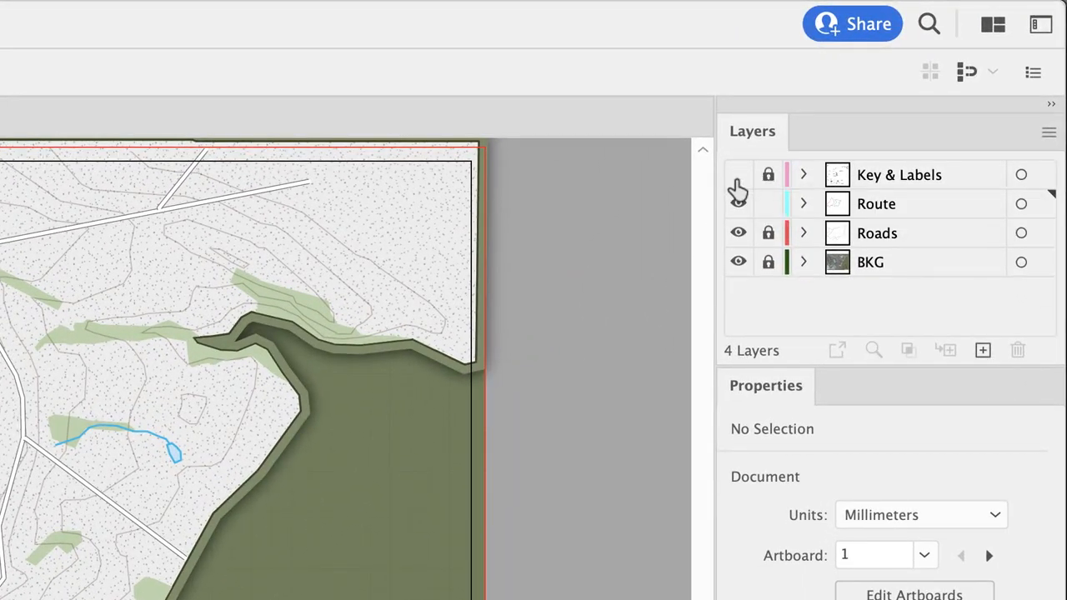
Target the Route layer in the Layers panel, leaving the Key & Labels objects hidden.
click(737, 175)
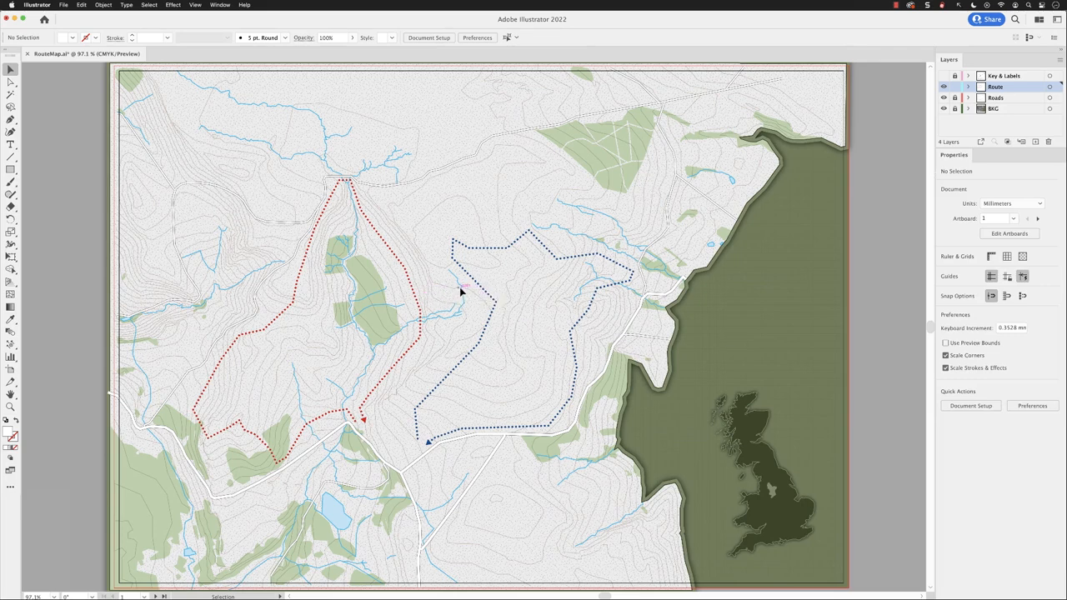
Reveal all hidden objects via Object > Show All, bringing back the blue key panel.
click(103, 5)
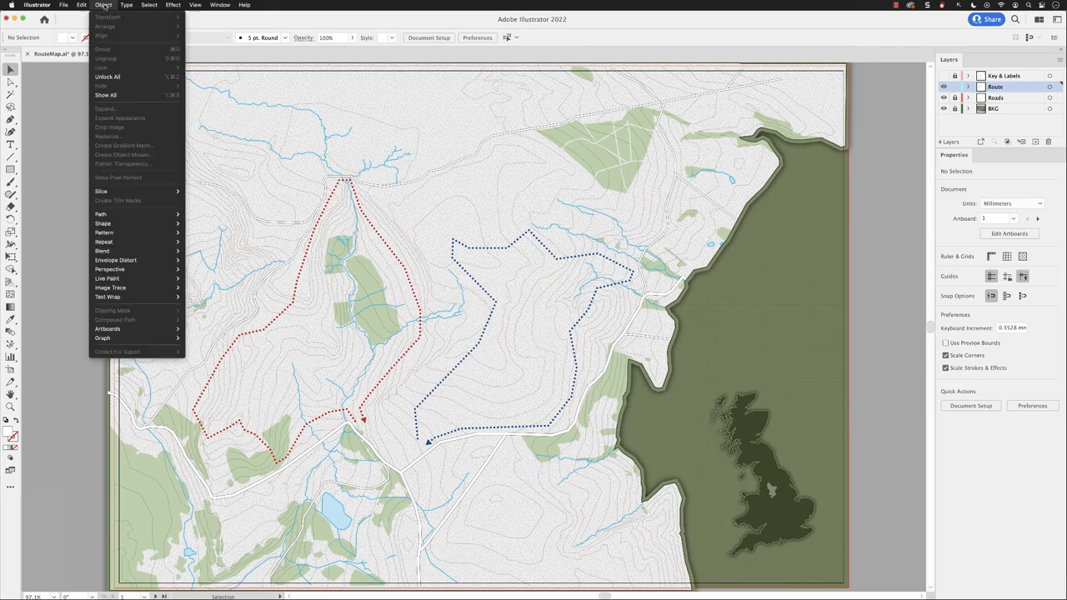
mouse_move(120, 95)
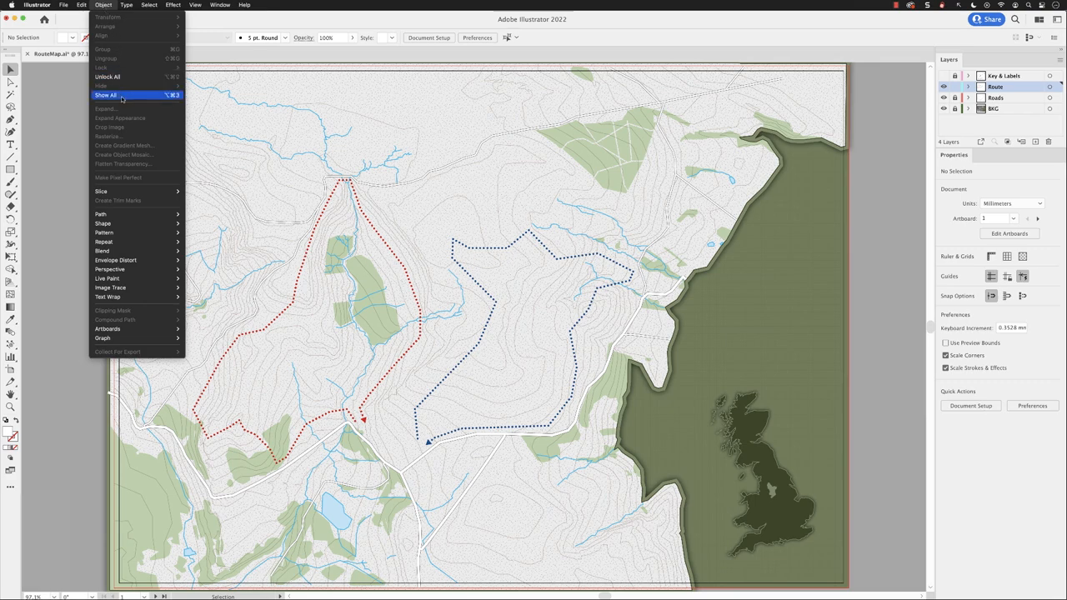
click(105, 93)
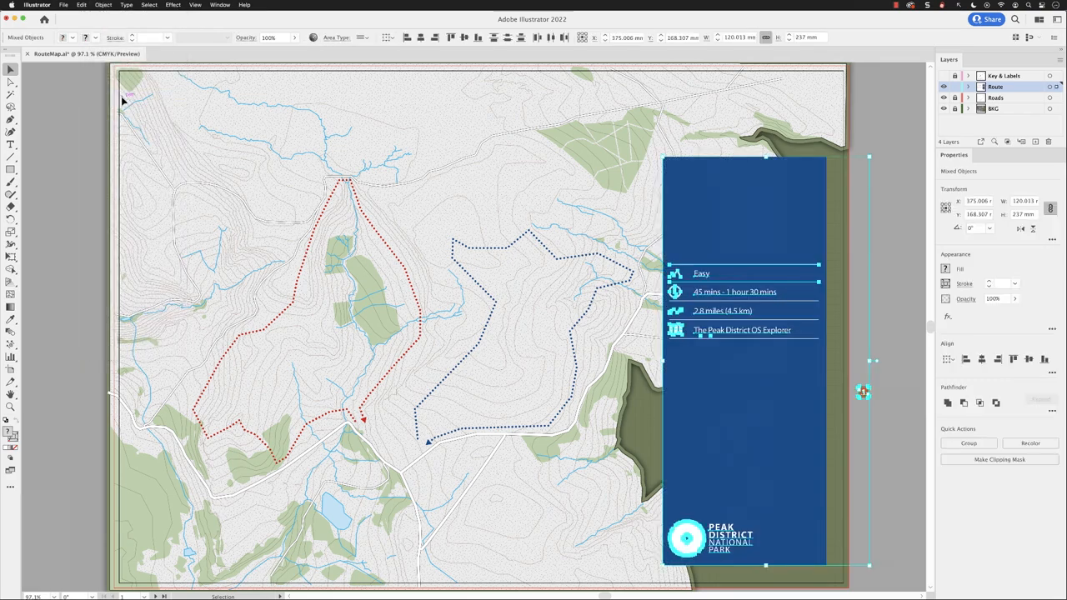
mouse_move(837, 166)
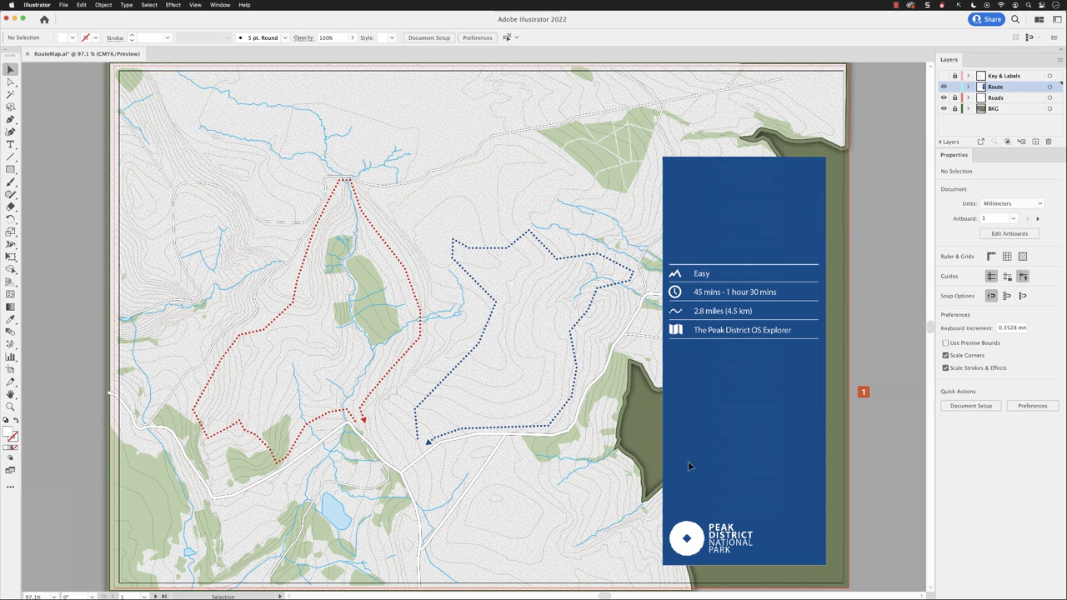
mouse_move(742, 465)
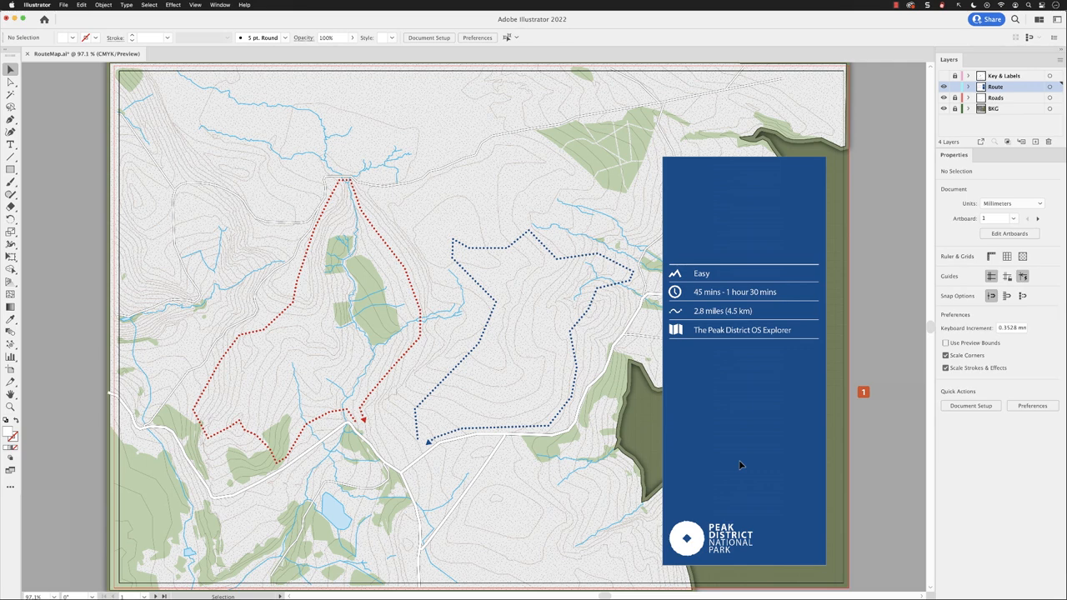
mouse_move(734, 342)
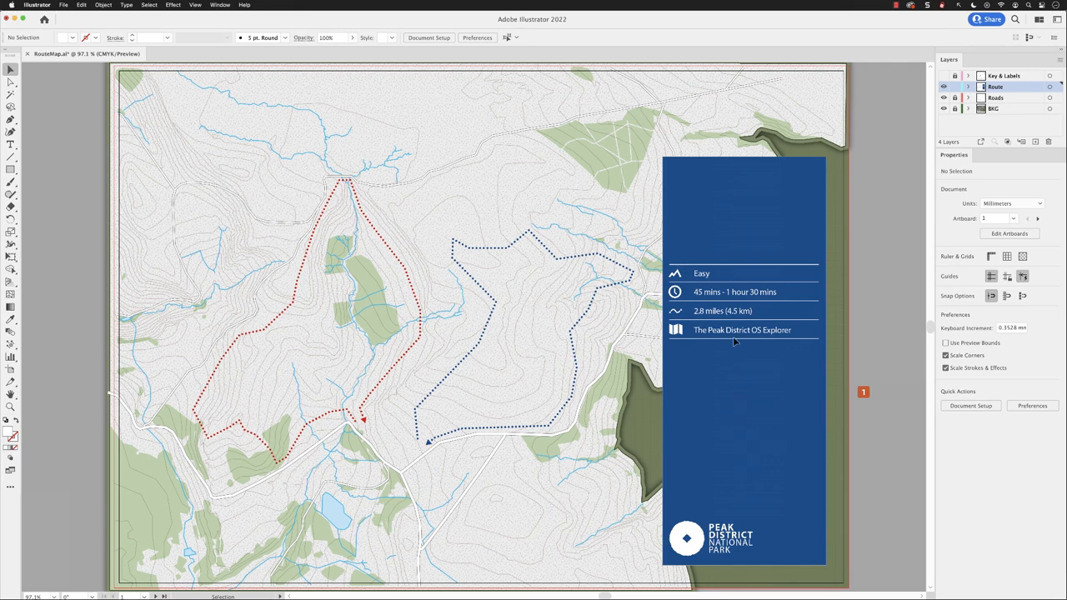
mouse_move(670, 167)
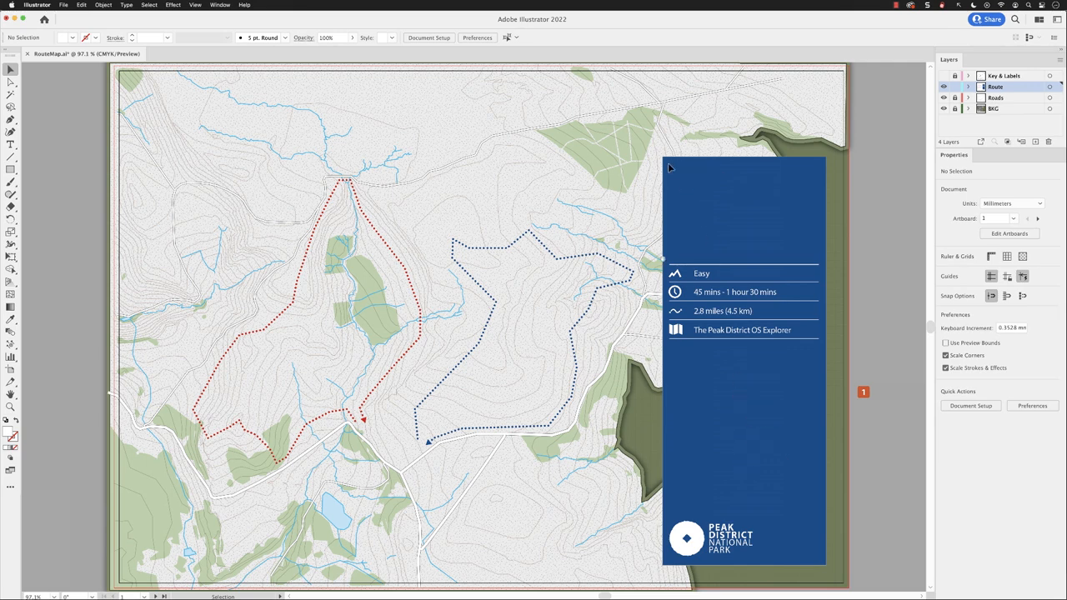
mouse_move(661, 271)
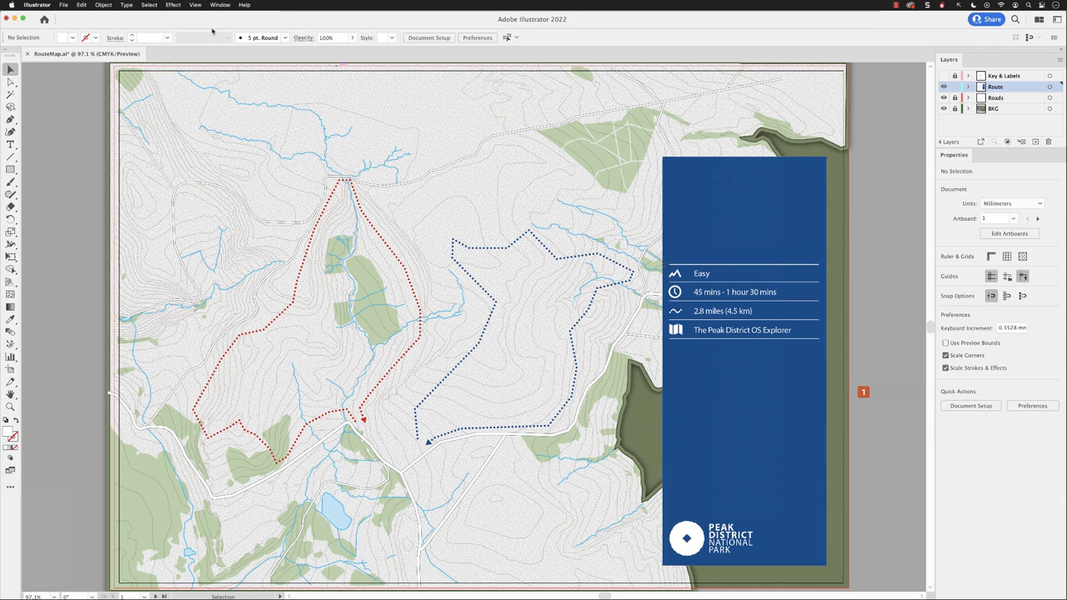
Place CycleTrail.docx into the map, bringing up its Microsoft Word import options.
click(63, 5)
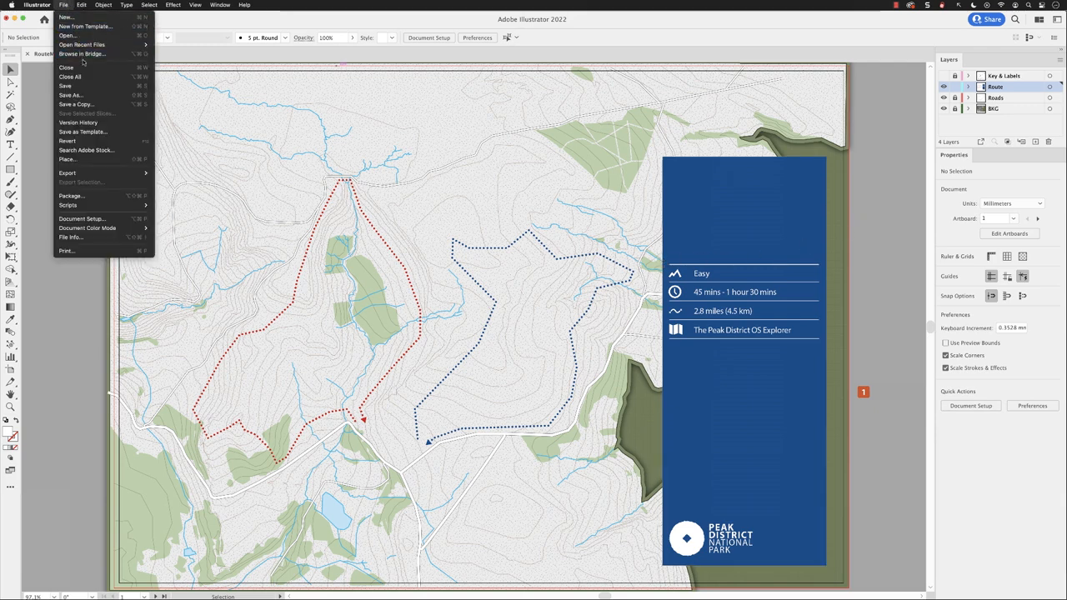
click(66, 160)
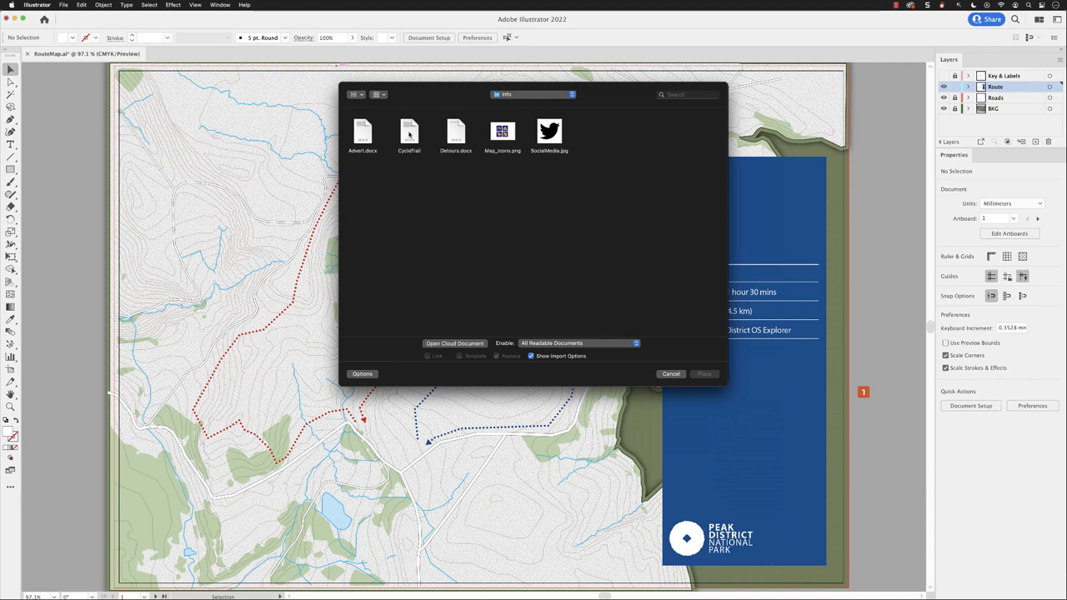
click(411, 133)
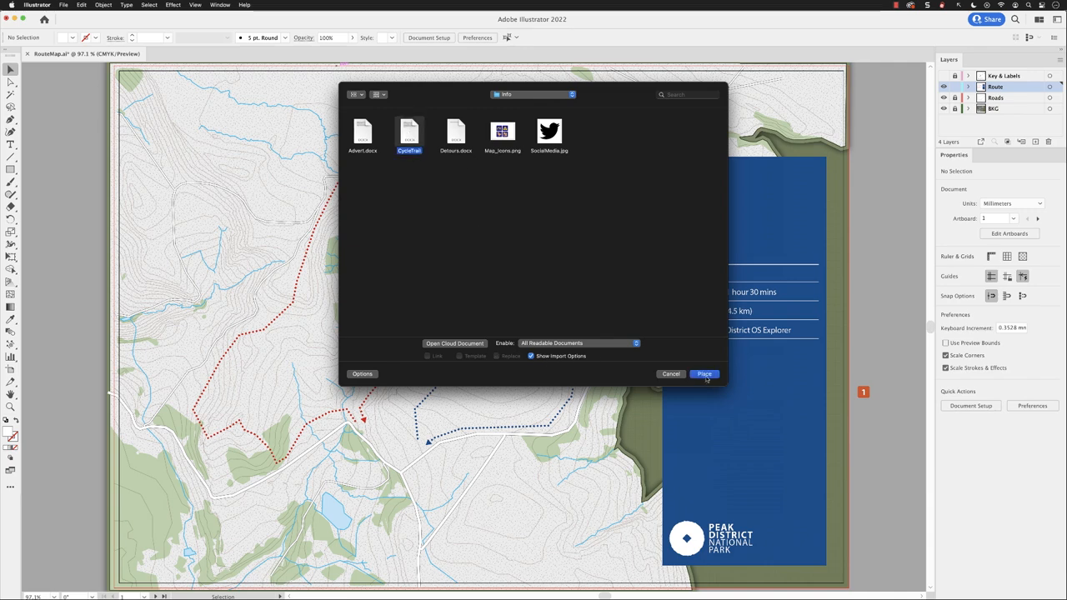
click(704, 374)
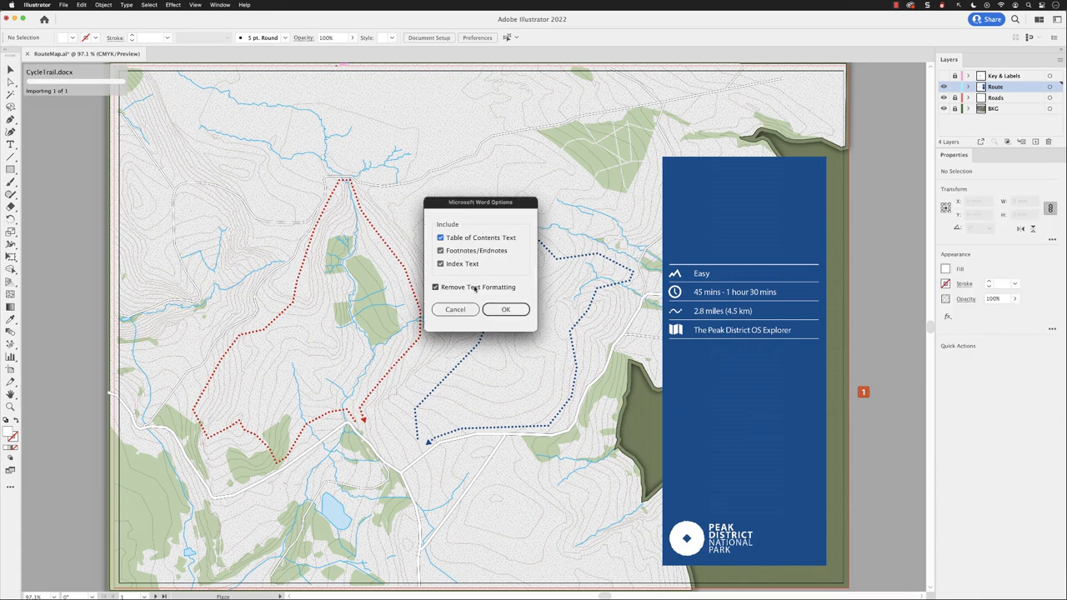
mouse_move(498, 290)
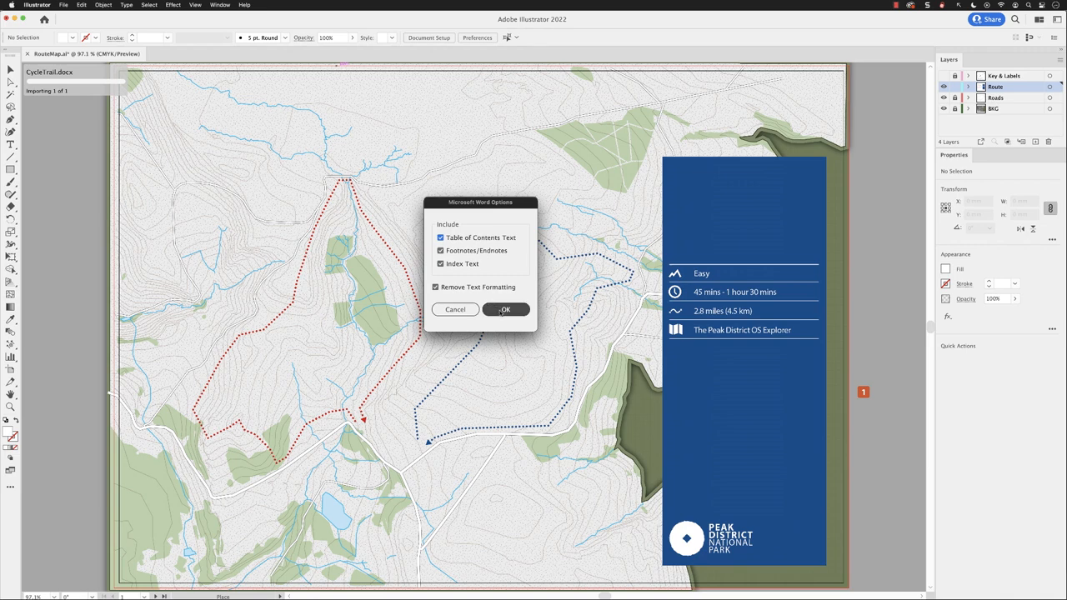
Accept the Word options and set the CycleTrail text as a frame atop the blue key panel.
click(506, 308)
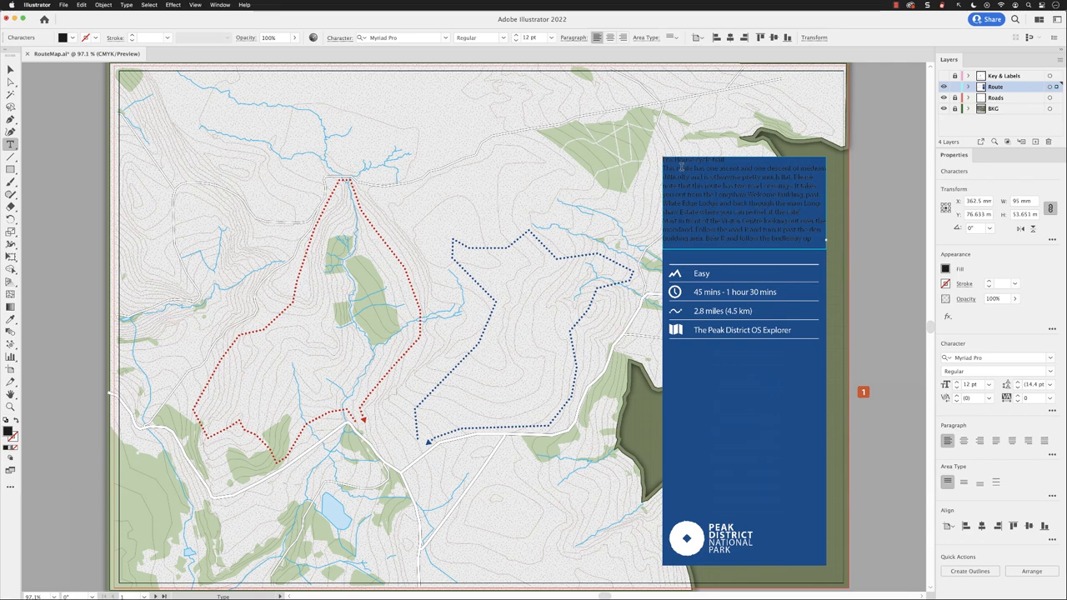
click(742, 203)
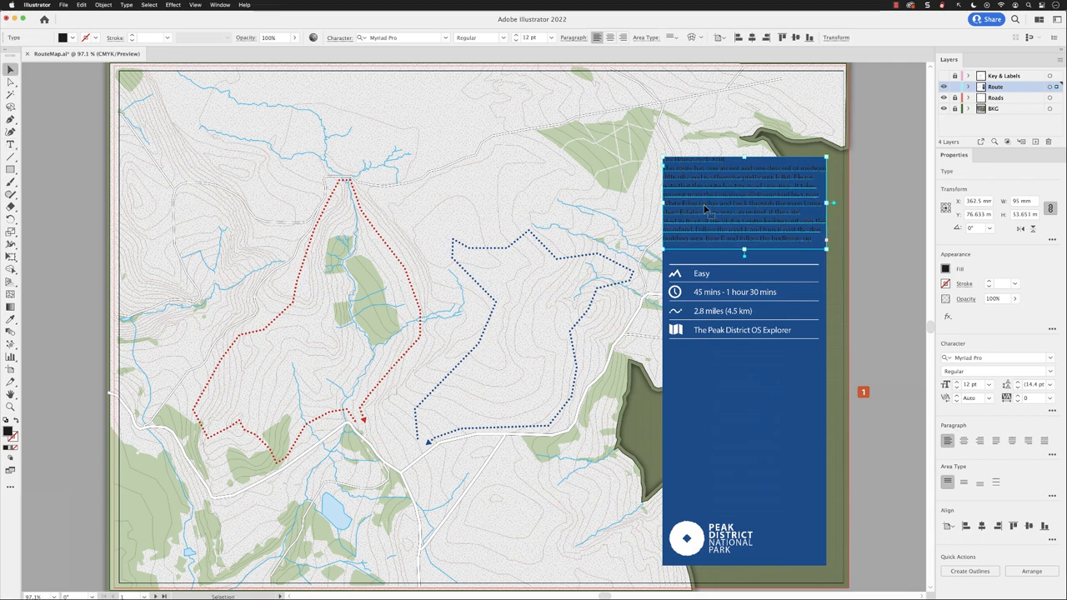